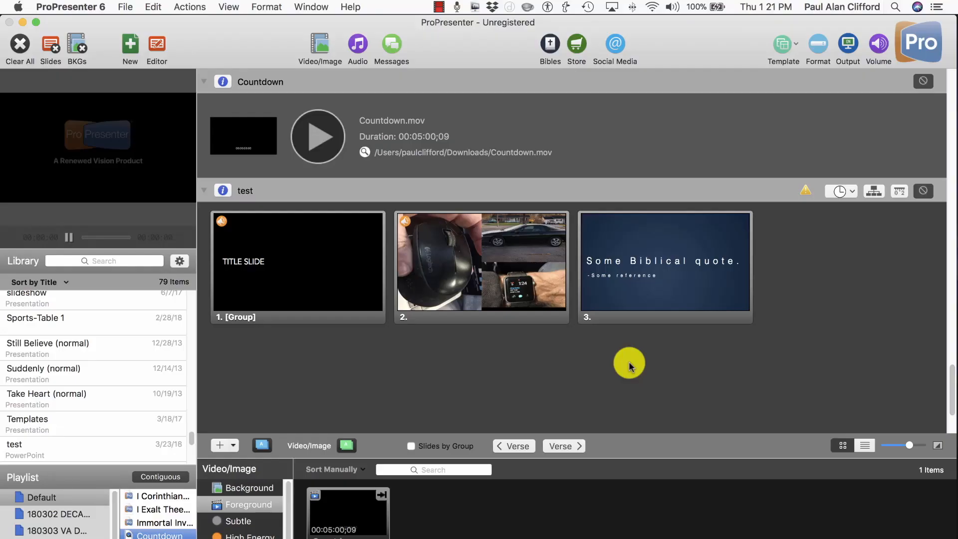
{"action": "mouse_move", "coordinate": [431, 357]}
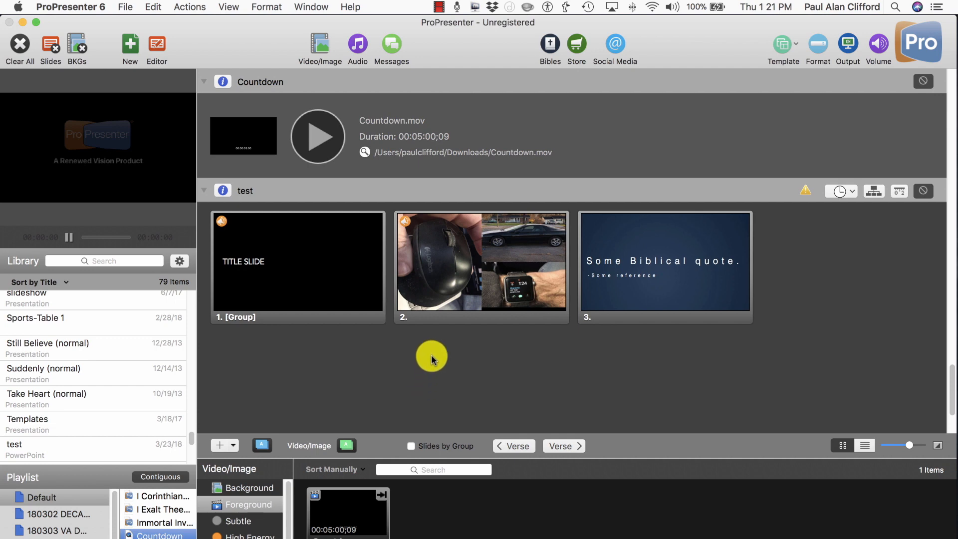
{"action": "mouse_move", "coordinate": [314, 222]}
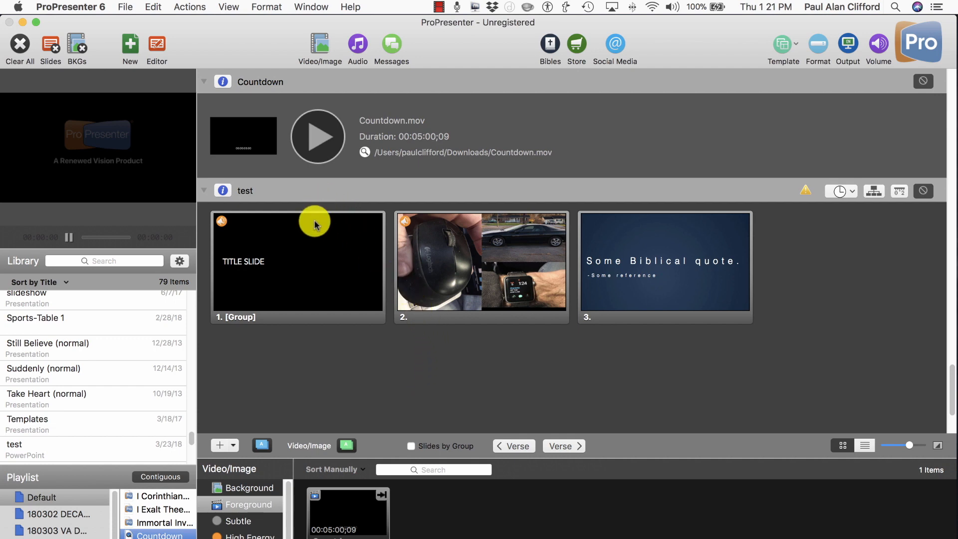
{"action": "mouse_move", "coordinate": [282, 132]}
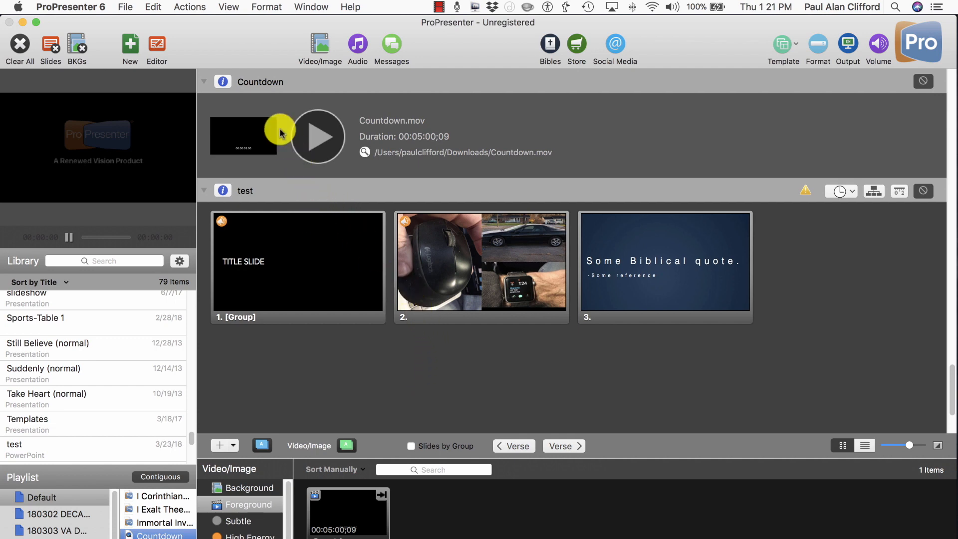
- Browse the Desktop in Finder and dismiss the import dialog without importing anything
{"action": "left_click", "coordinate": [126, 7]}
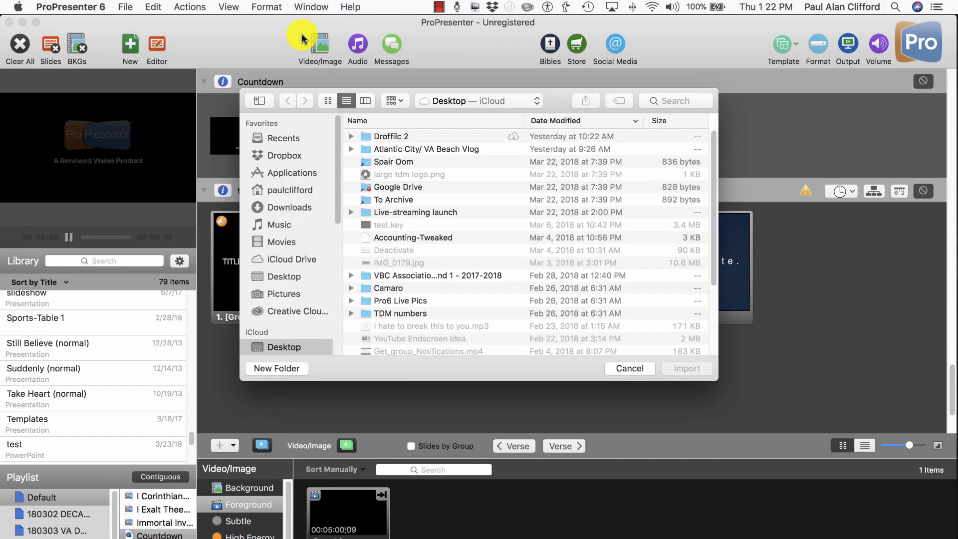
{"action": "mouse_move", "coordinate": [428, 203]}
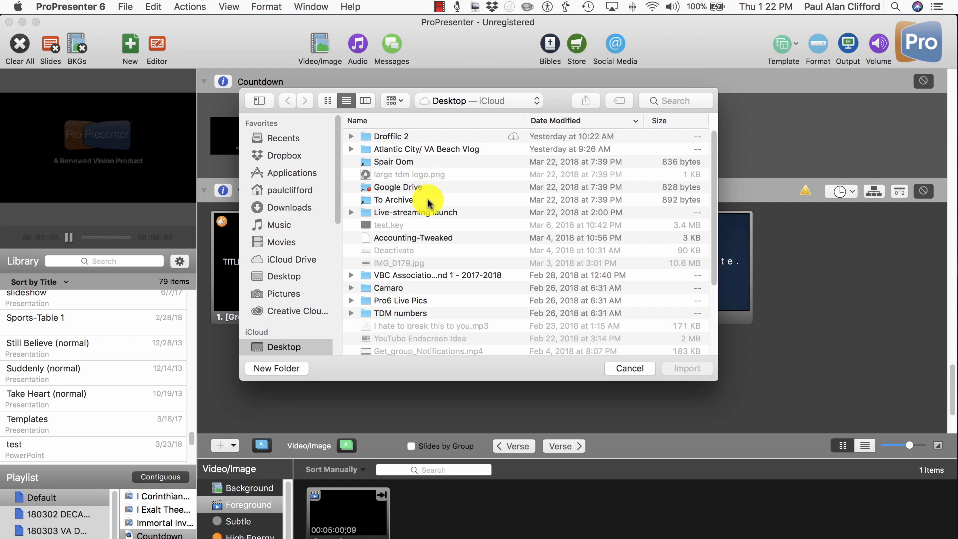
{"action": "scroll", "scroll_direction": "down", "scroll_amount": 3}
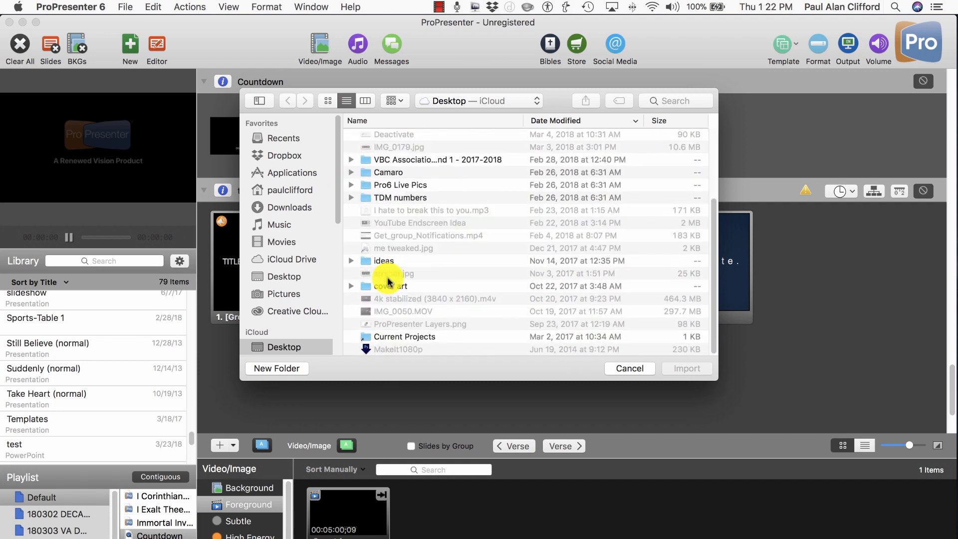
{"action": "scroll", "scroll_direction": "up", "scroll_amount": 3}
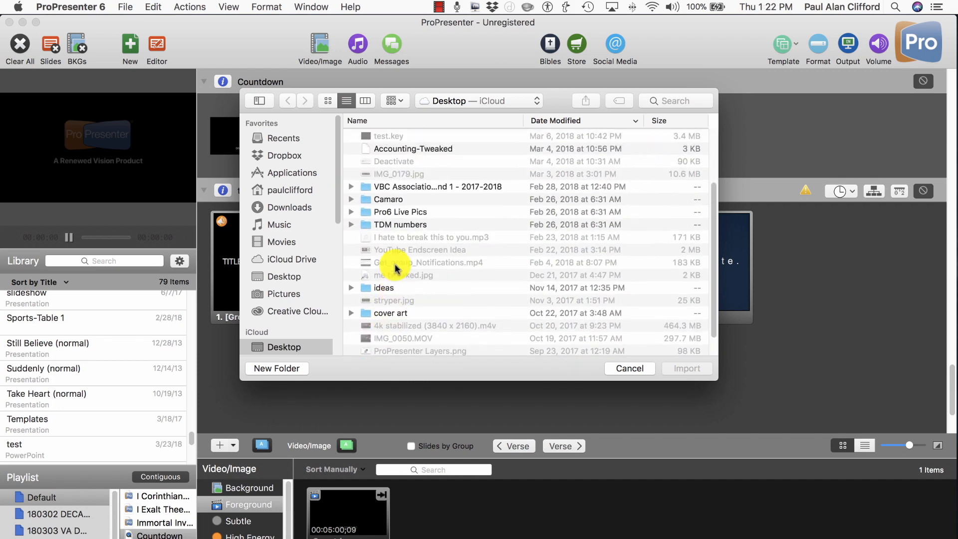
{"action": "scroll", "scroll_direction": "up", "scroll_amount": 3}
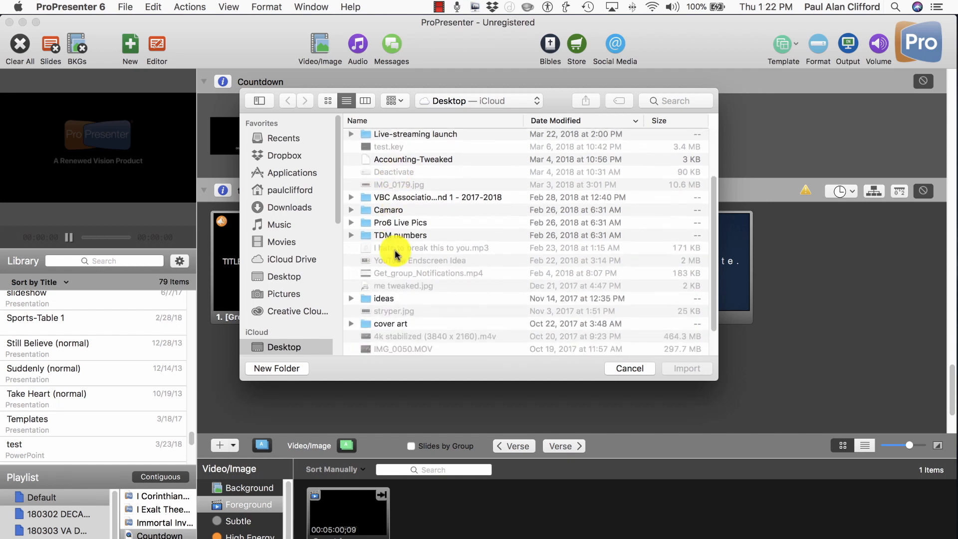
{"action": "scroll", "scroll_direction": "down", "scroll_amount": 3}
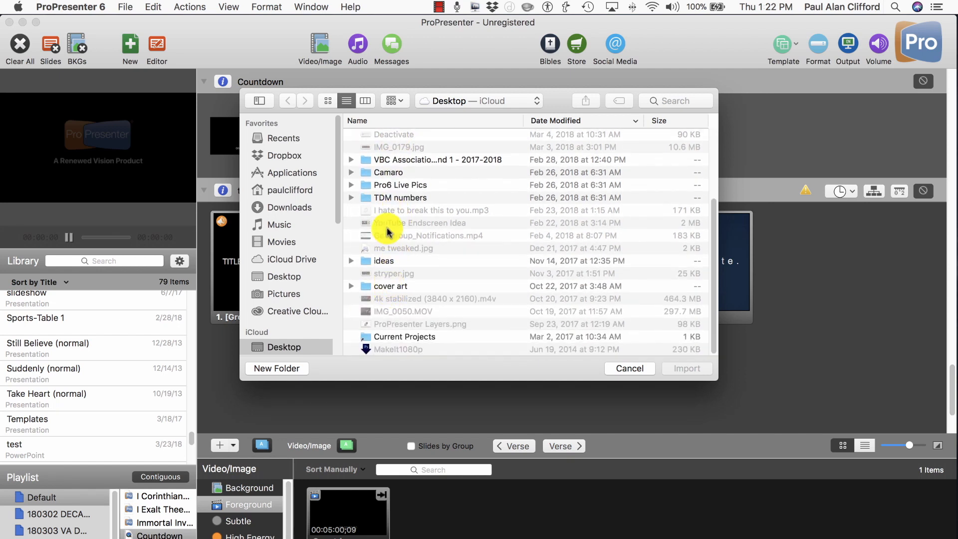
{"action": "scroll", "scroll_direction": "up", "scroll_amount": 3}
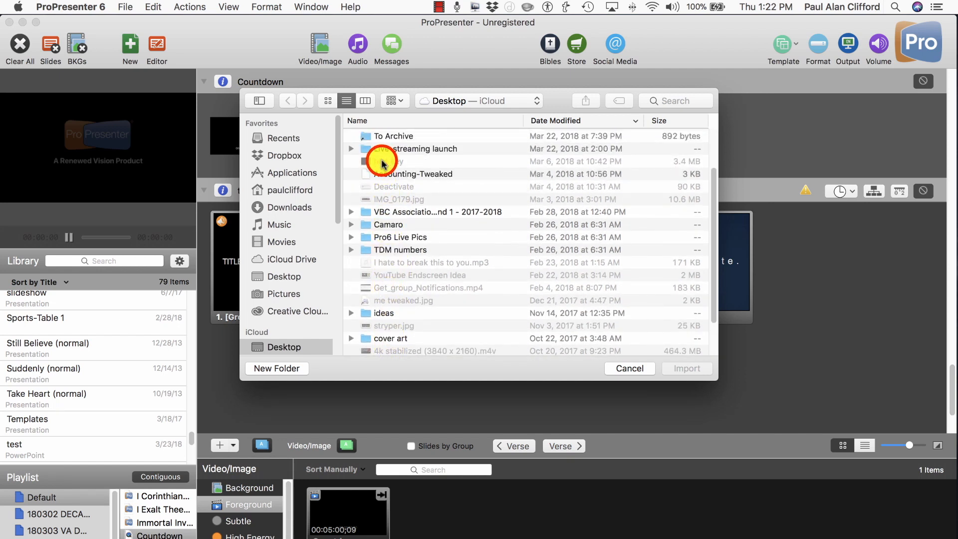
{"action": "mouse_move", "coordinate": [672, 360]}
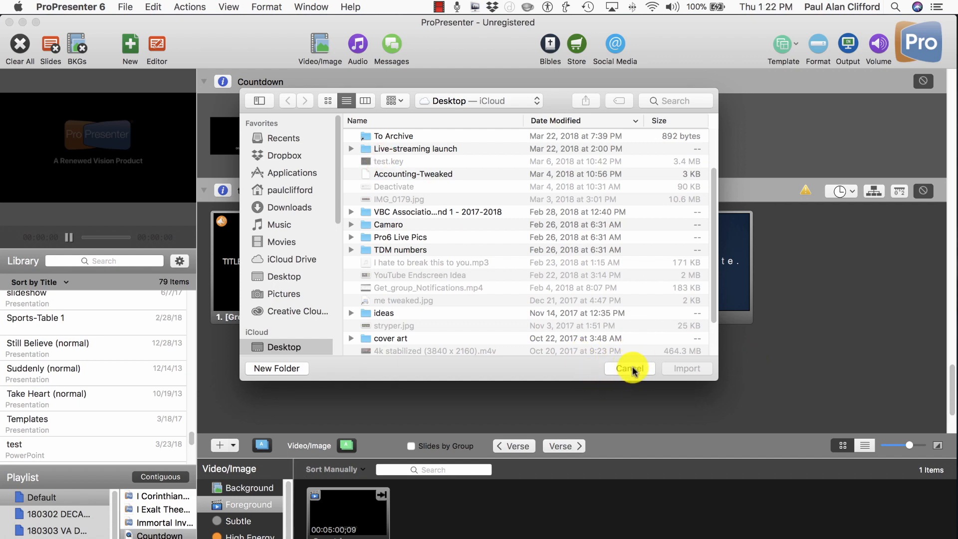
{"action": "left_click", "coordinate": [630, 369]}
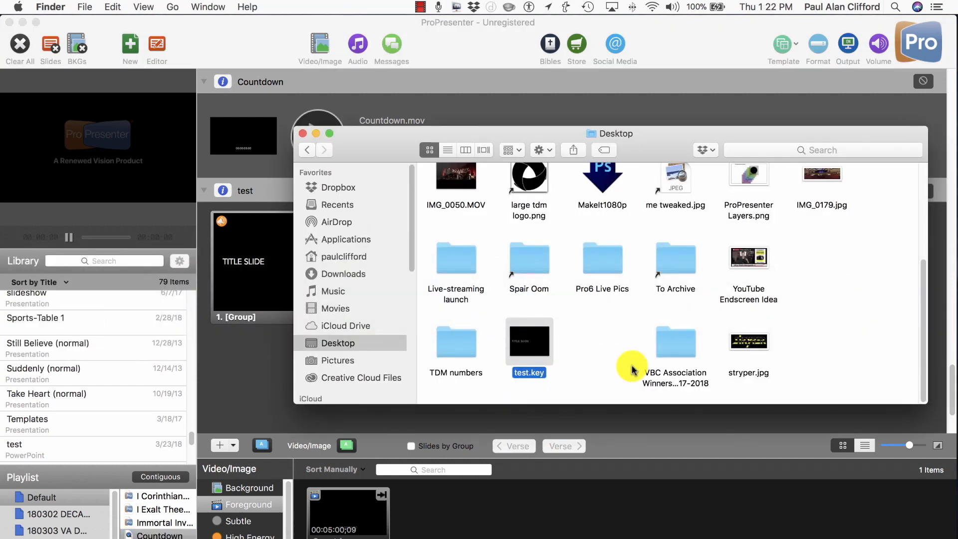
{"action": "mouse_move", "coordinate": [457, 258]}
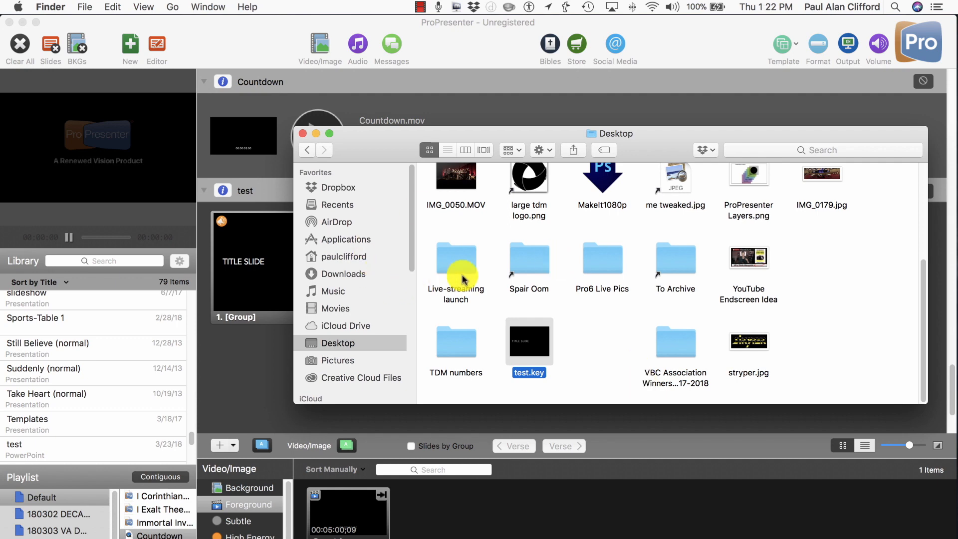
{"action": "mouse_move", "coordinate": [544, 340]}
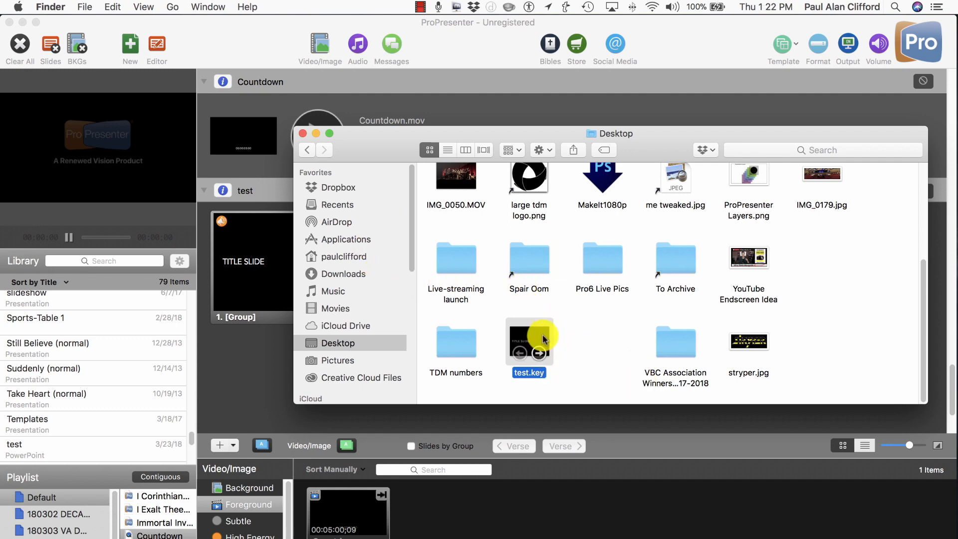
{"action": "mouse_move", "coordinate": [540, 345]}
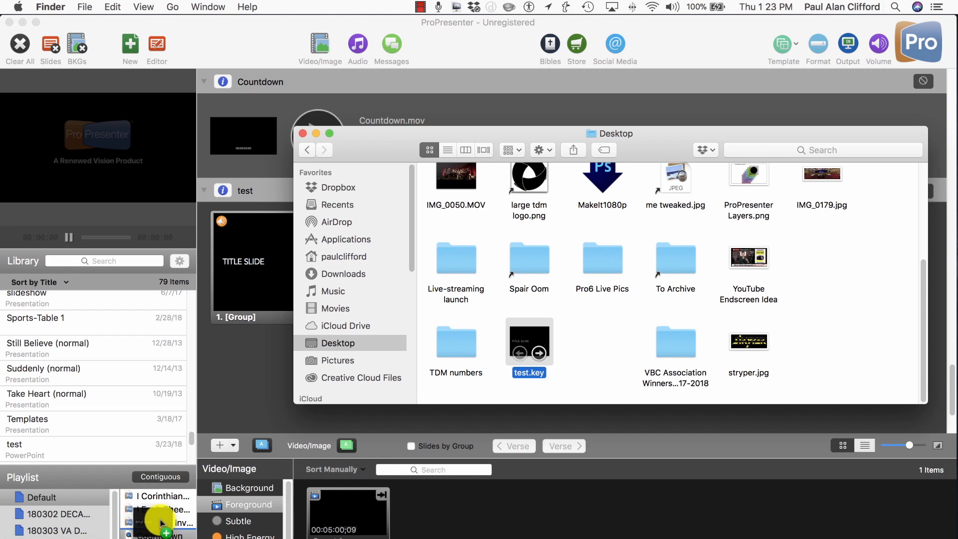
- Drag test.key from the Desktop over the ProPresenter playlist
{"action": "left_click", "coordinate": [300, 133]}
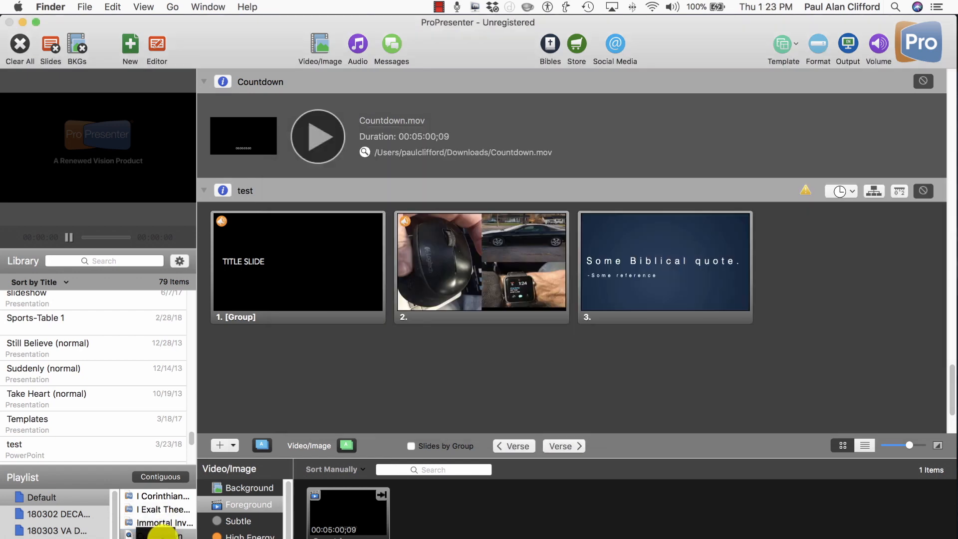
- Drop test.key into the playlist as its own item linked to its Desktop path
{"action": "left_click", "coordinate": [204, 190]}
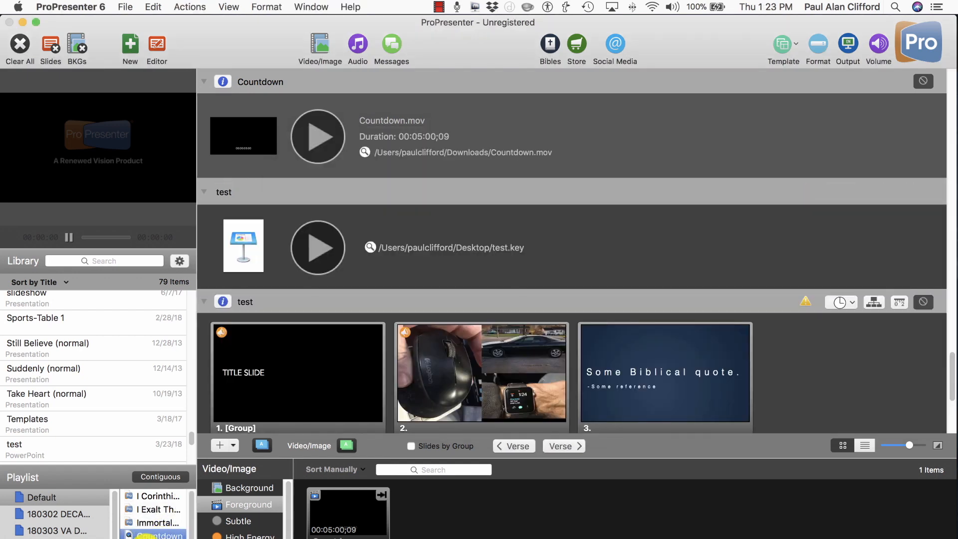
{"action": "left_click", "coordinate": [204, 81]}
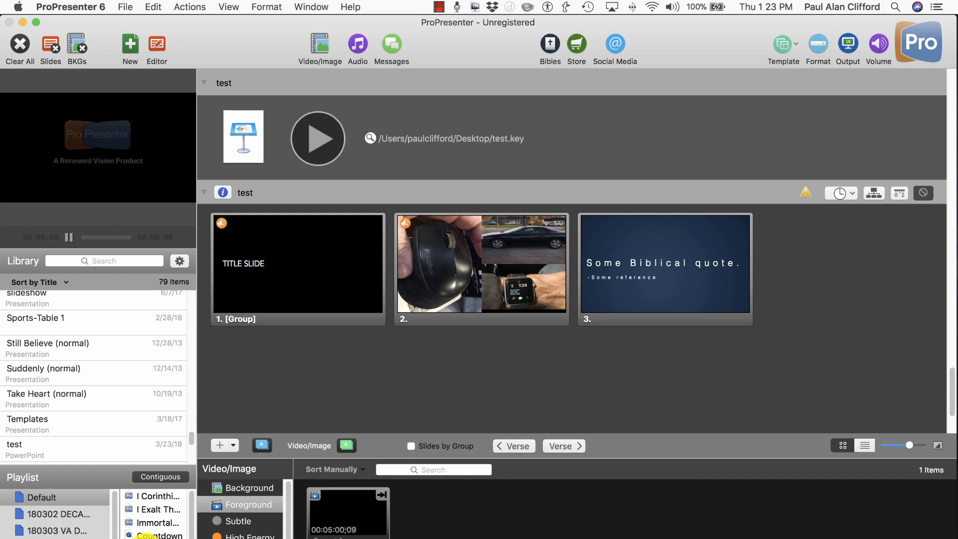
{"action": "mouse_move", "coordinate": [365, 420]}
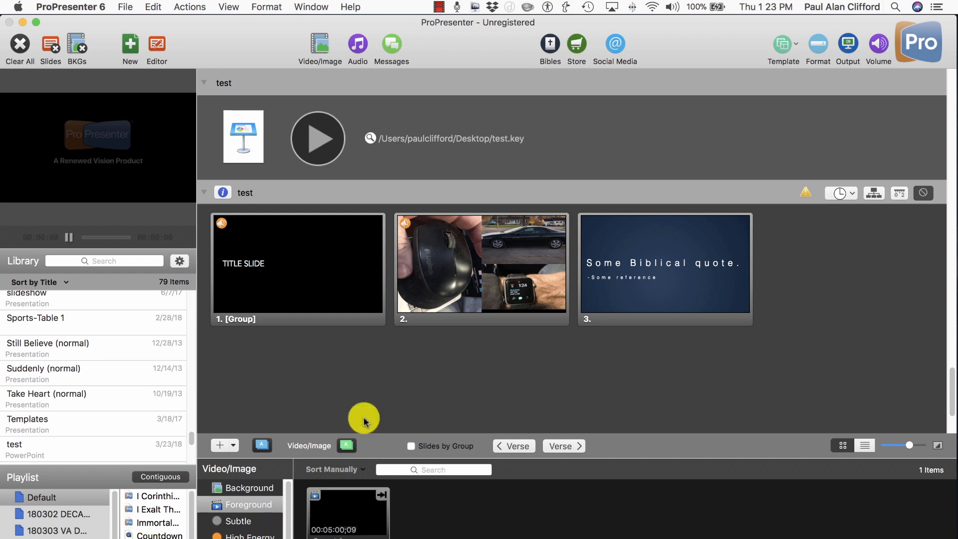
{"action": "mouse_move", "coordinate": [317, 137]}
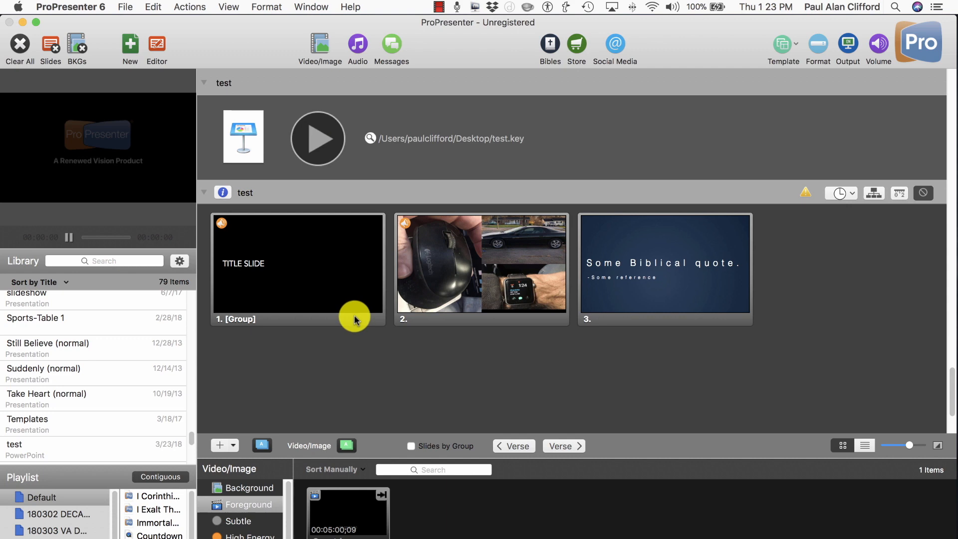
{"action": "mouse_move", "coordinate": [372, 314]}
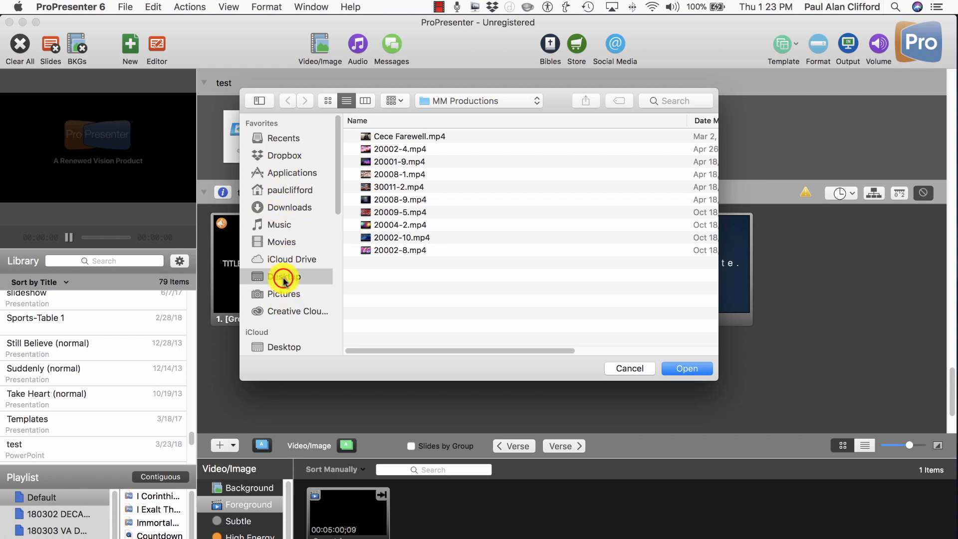
{"action": "left_click", "coordinate": [285, 277]}
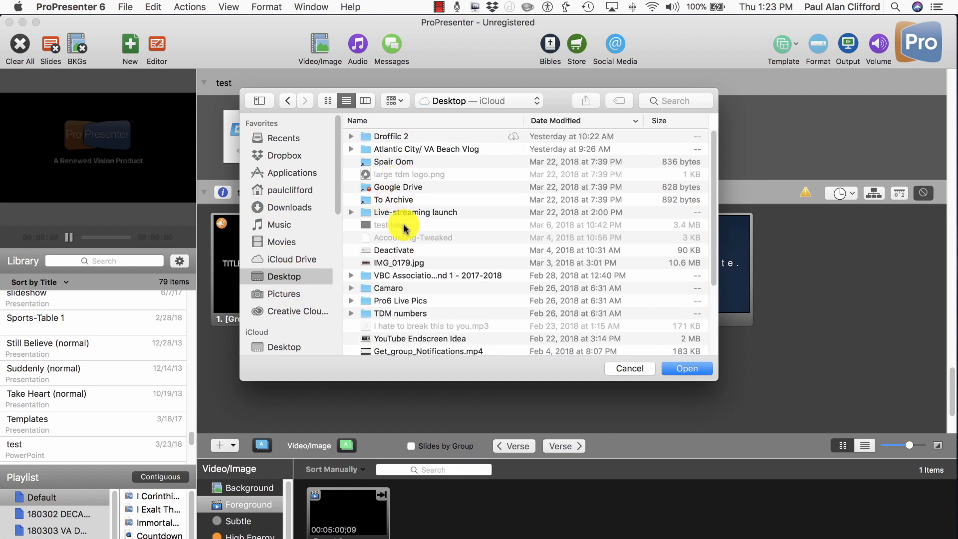
{"action": "left_click", "coordinate": [687, 368]}
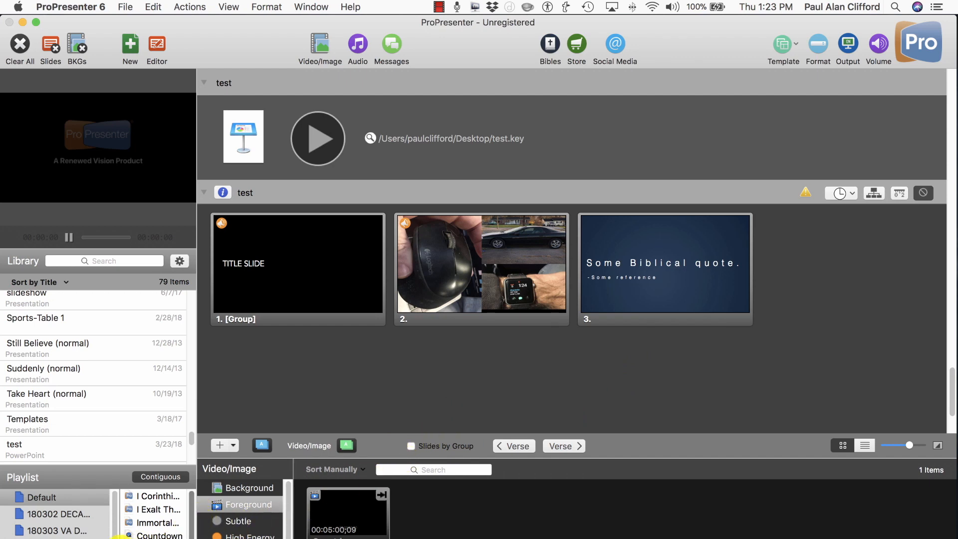
- Play the test.key playlist item to launch it in Keynote
{"action": "left_click", "coordinate": [154, 523]}
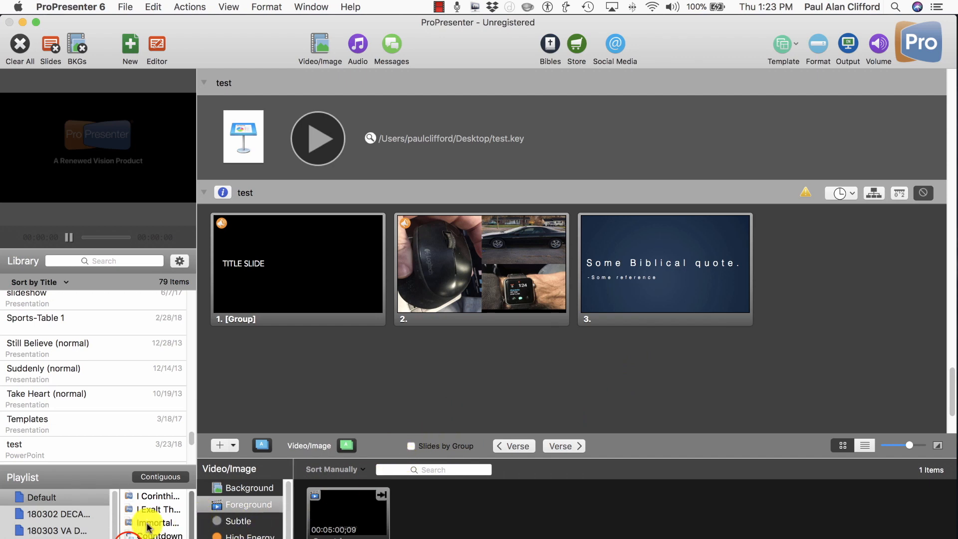
{"action": "mouse_move", "coordinate": [393, 278]}
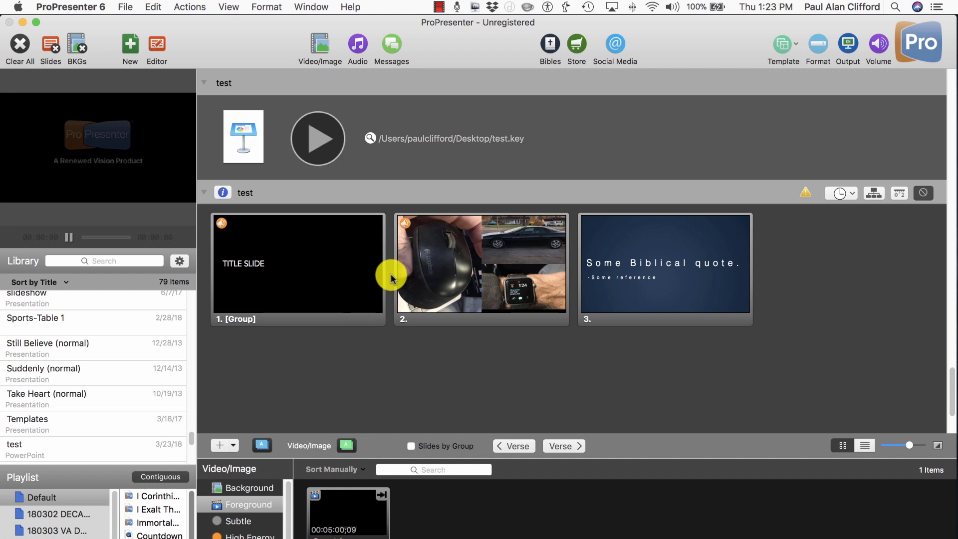
{"action": "mouse_move", "coordinate": [395, 271]}
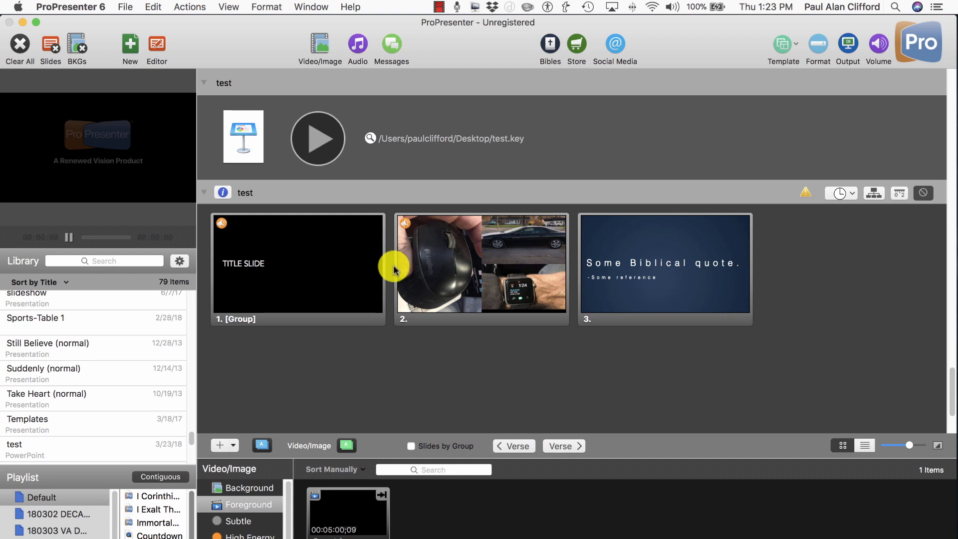
{"action": "mouse_move", "coordinate": [354, 143]}
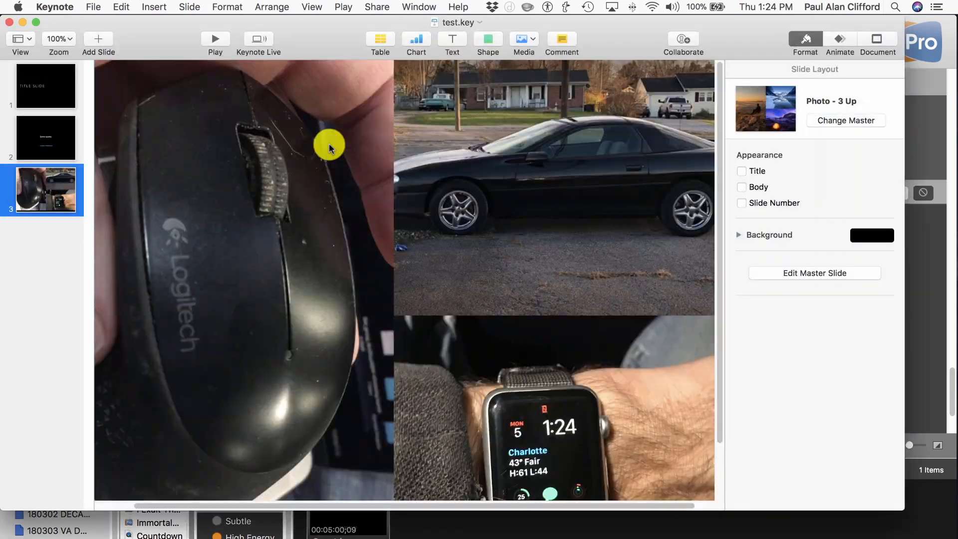
- Start the test.key slideshow playing in Keynote
{"action": "left_click", "coordinate": [216, 39]}
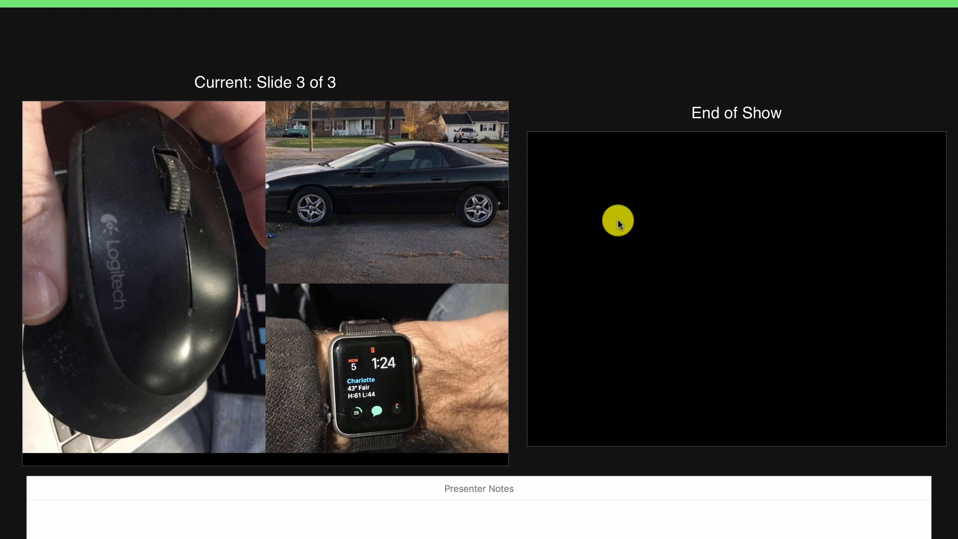
{"action": "mouse_move", "coordinate": [668, 196]}
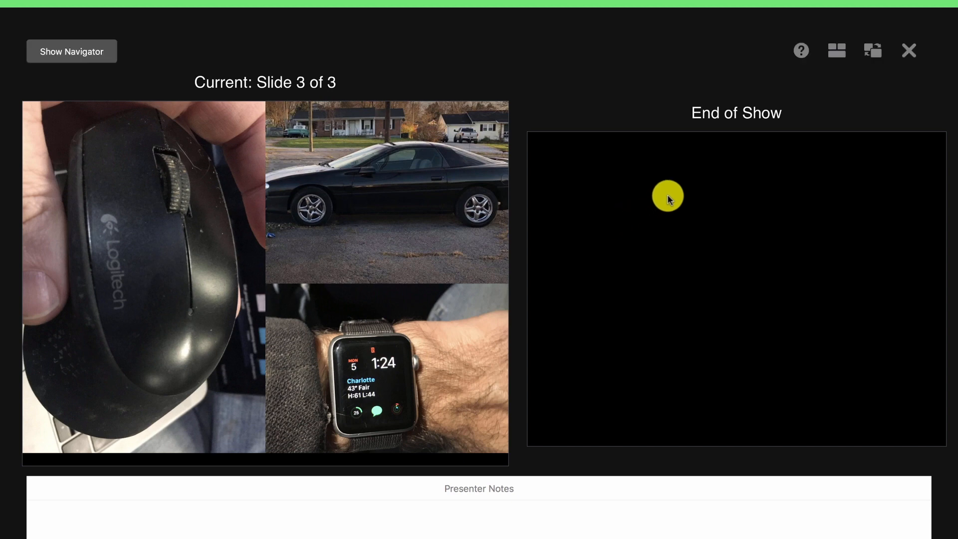